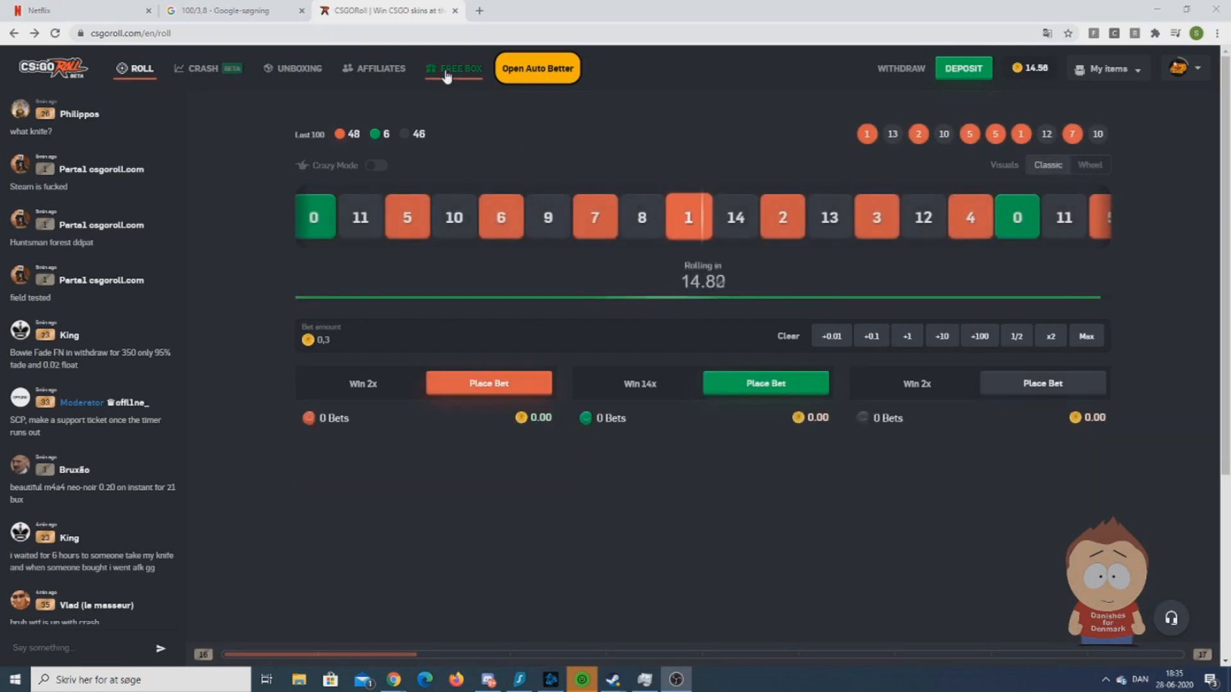
Bring up the FREE BOX redeem-code dialog and enter a promo code in the Code field
left_click(461, 69)
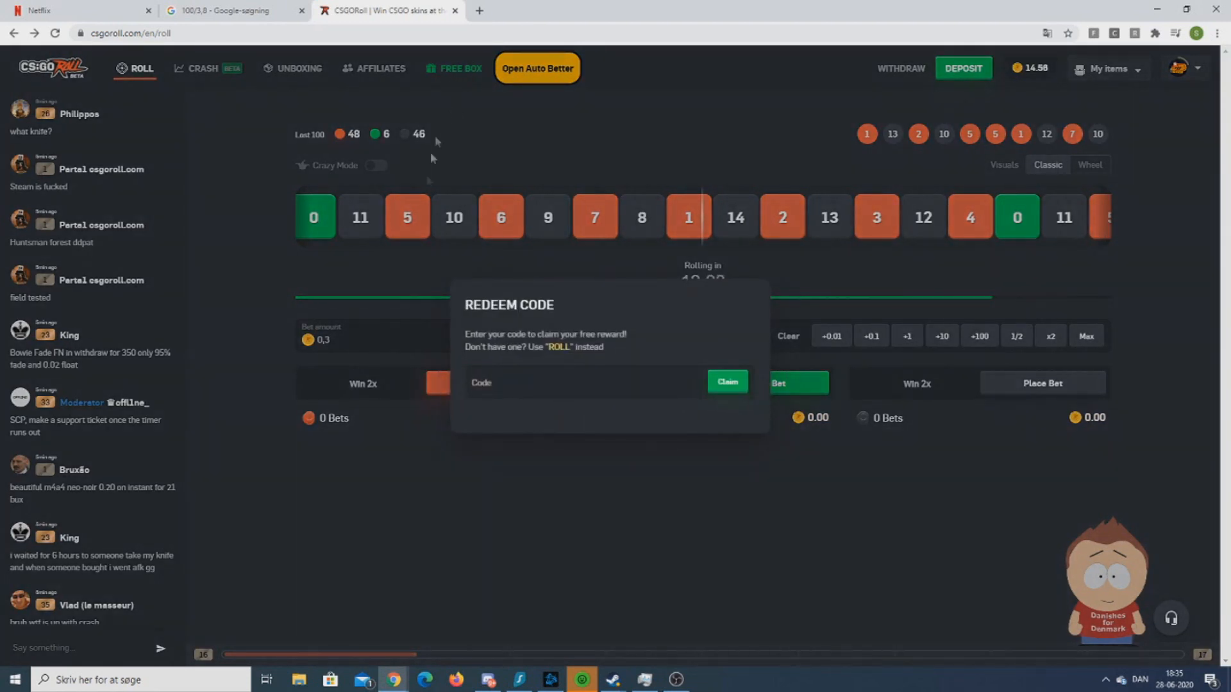
type("ROLL")
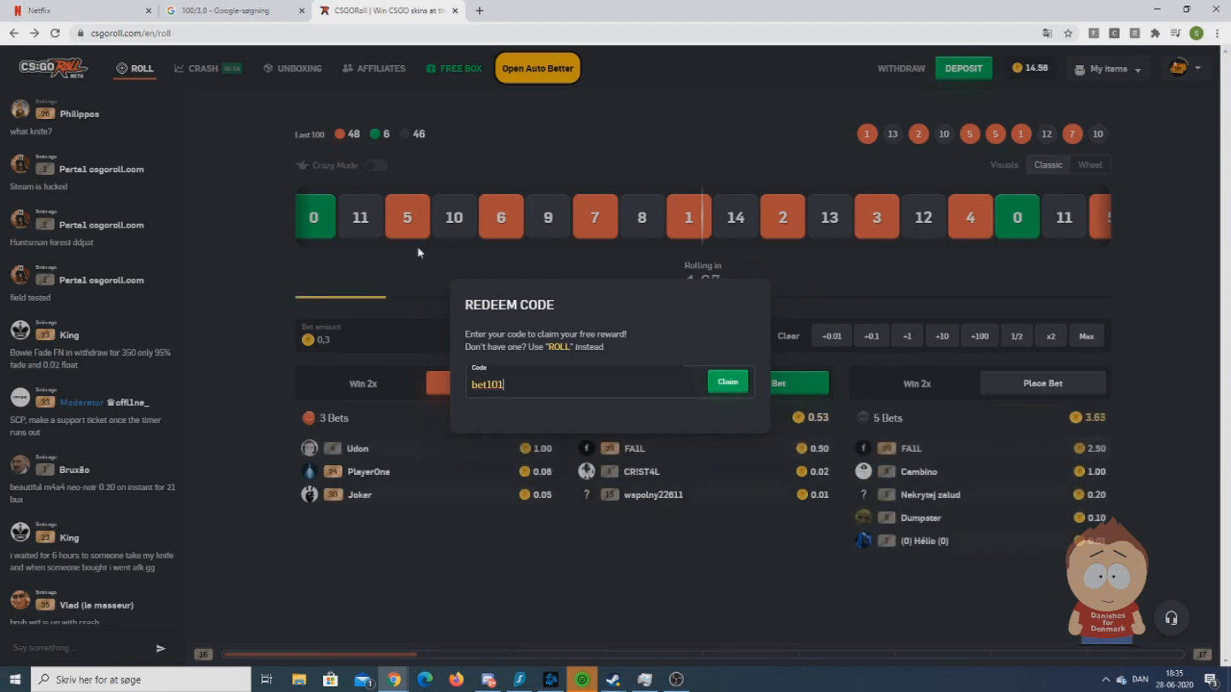
Dismiss the Redeem Code dialog without claiming, returning to the roulette page
left_click(726, 382)
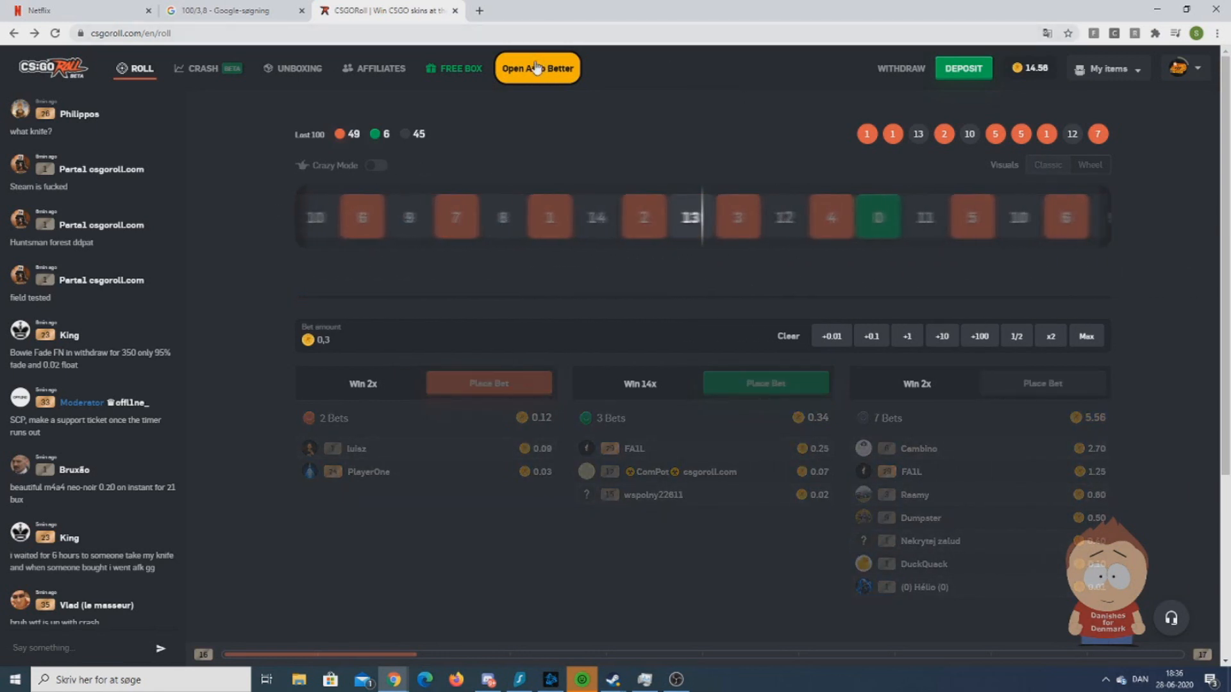
Fill Scrippy's Auto Better with 1, 2.1, 1.1, 3, 3, 10 and start the Martingale bot
left_click(538, 69)
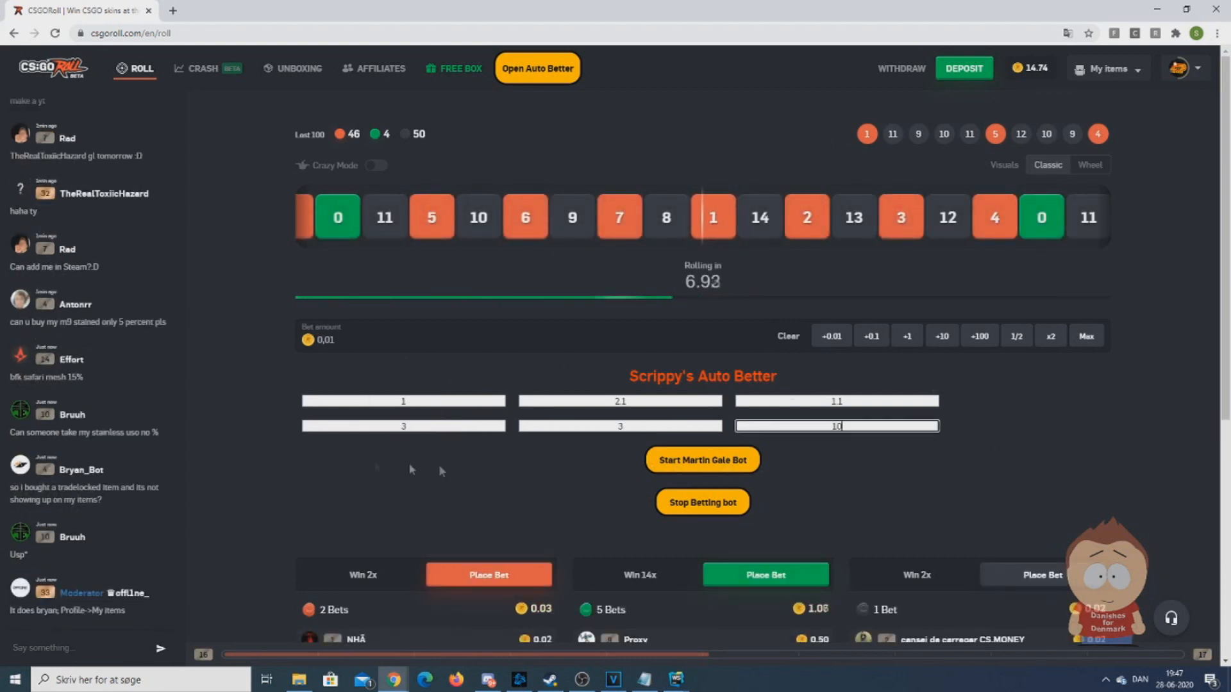
left_click(700, 459)
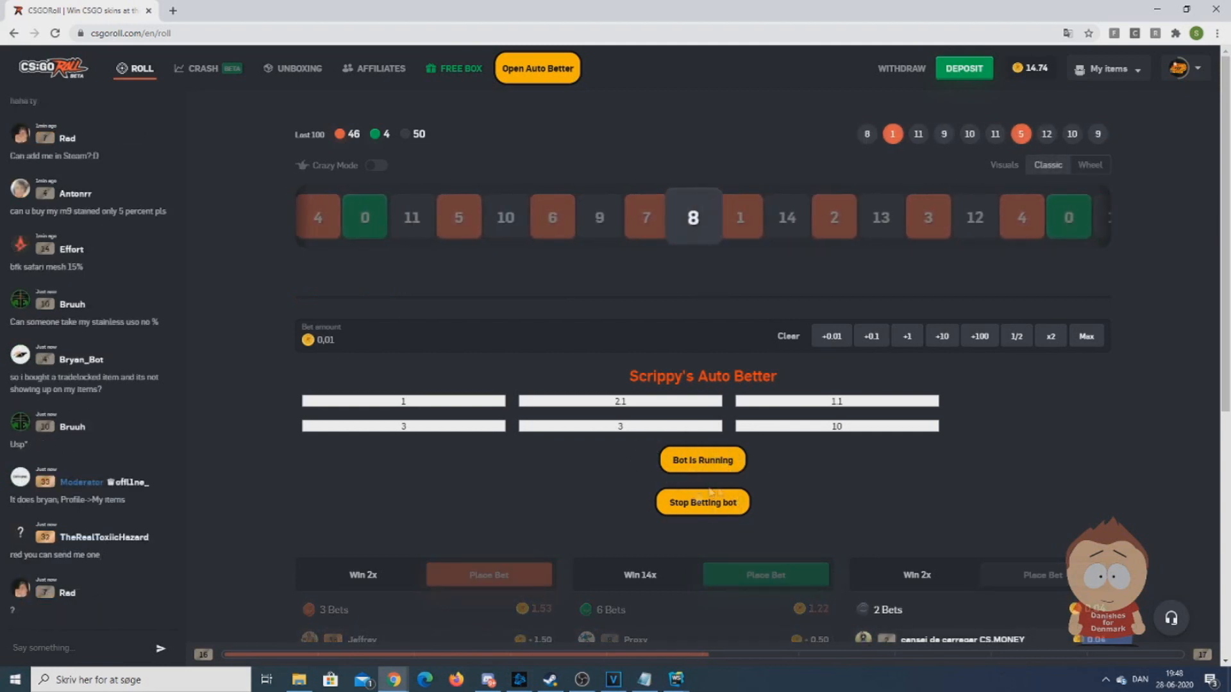
Stop the running Martingale betting bot after it plays through a roll
left_click(701, 459)
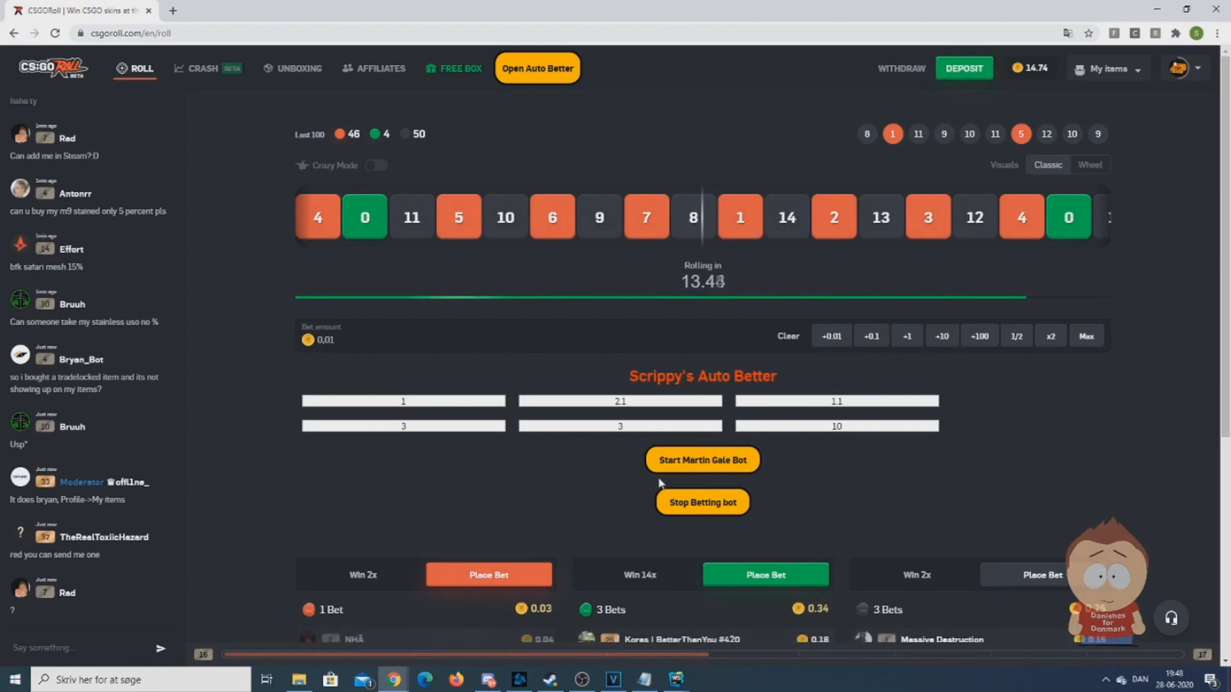